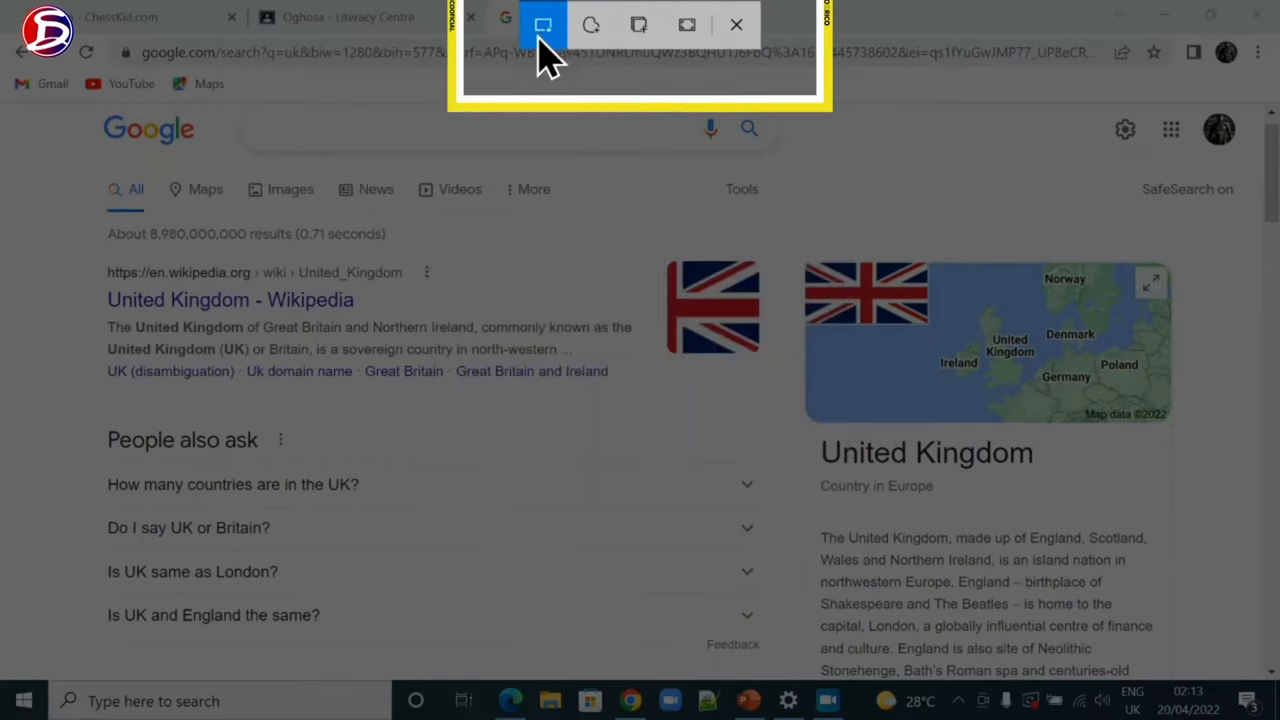
mouse_move(548, 24)
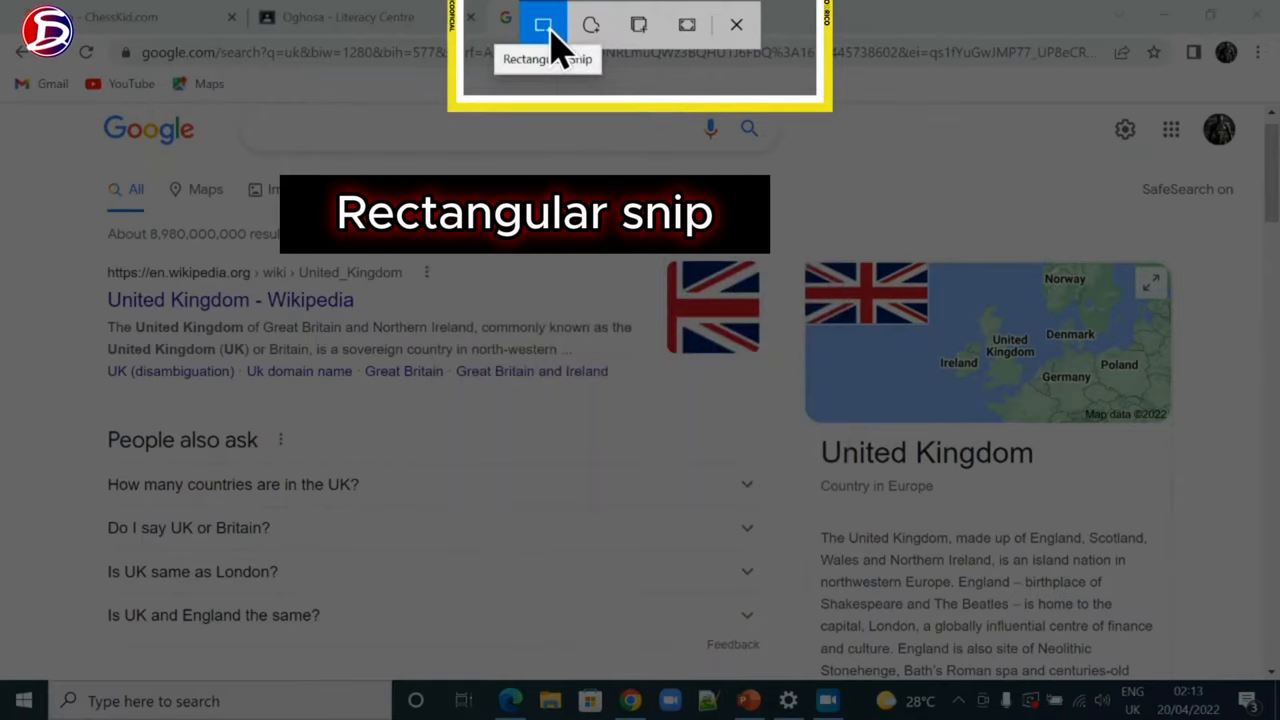
mouse_move(606, 28)
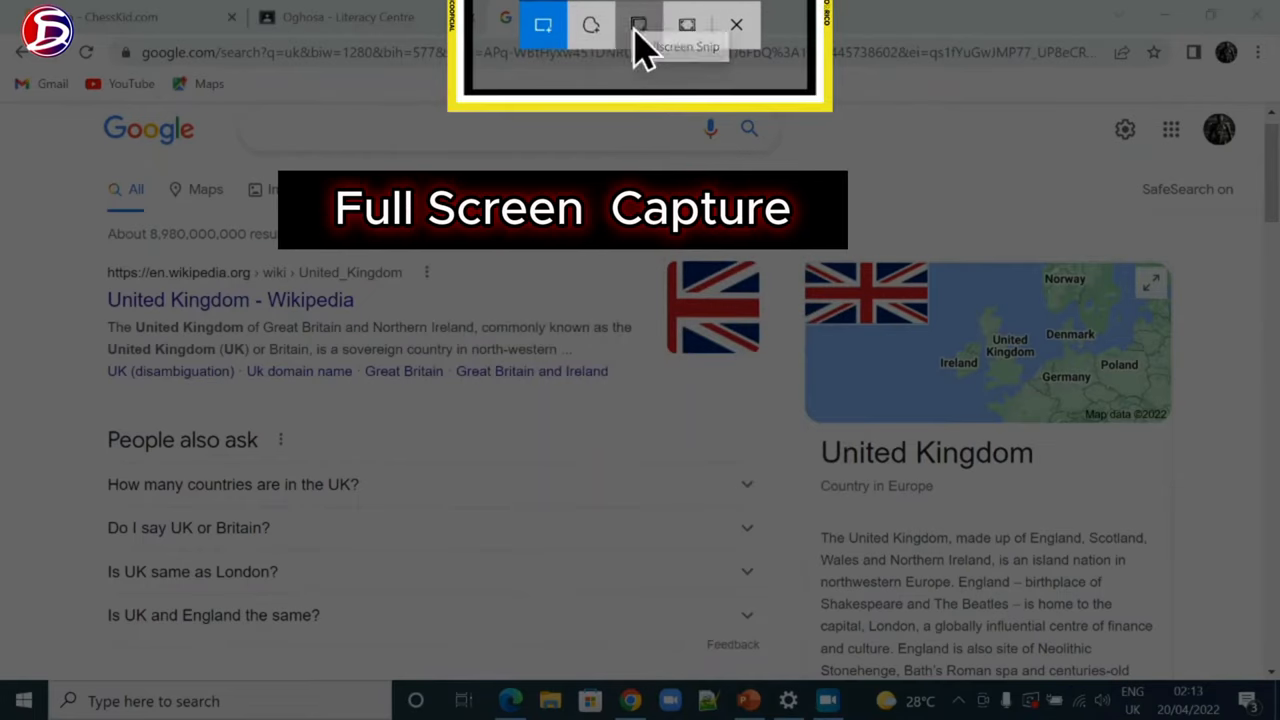
mouse_move(626, 30)
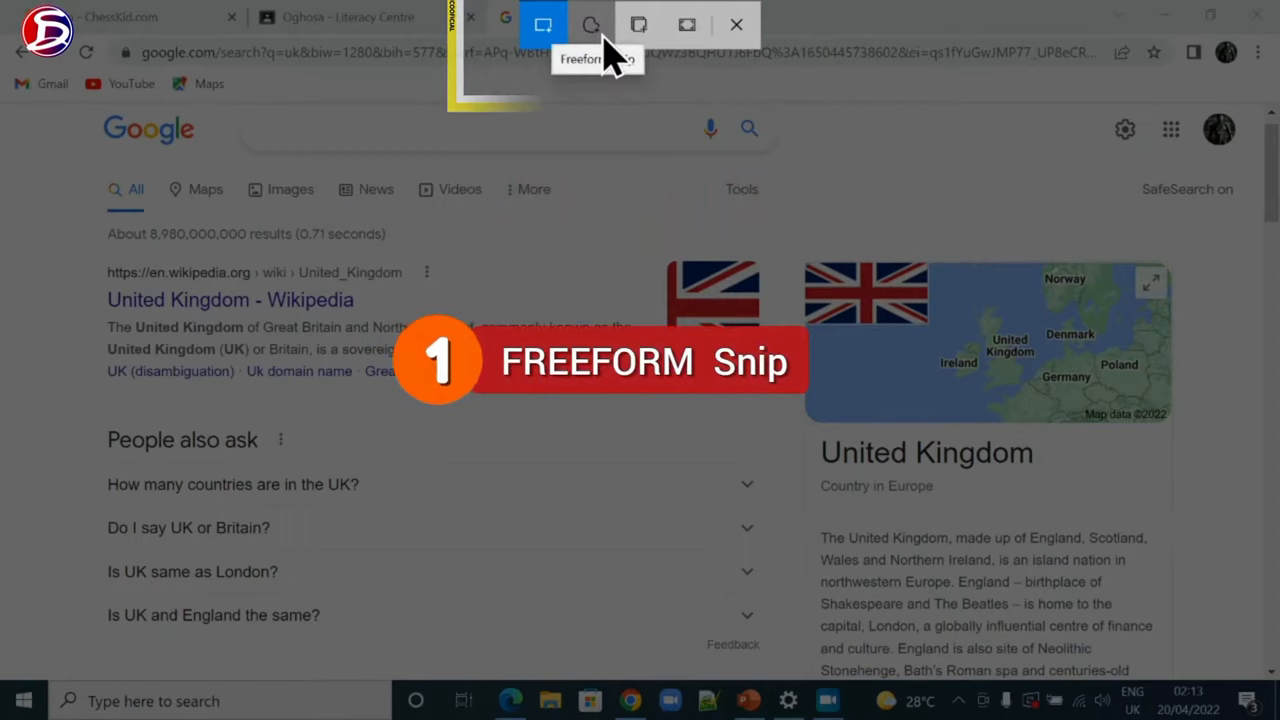
Pick a snip mode from the Snip & Sketch capture toolbar
click(587, 25)
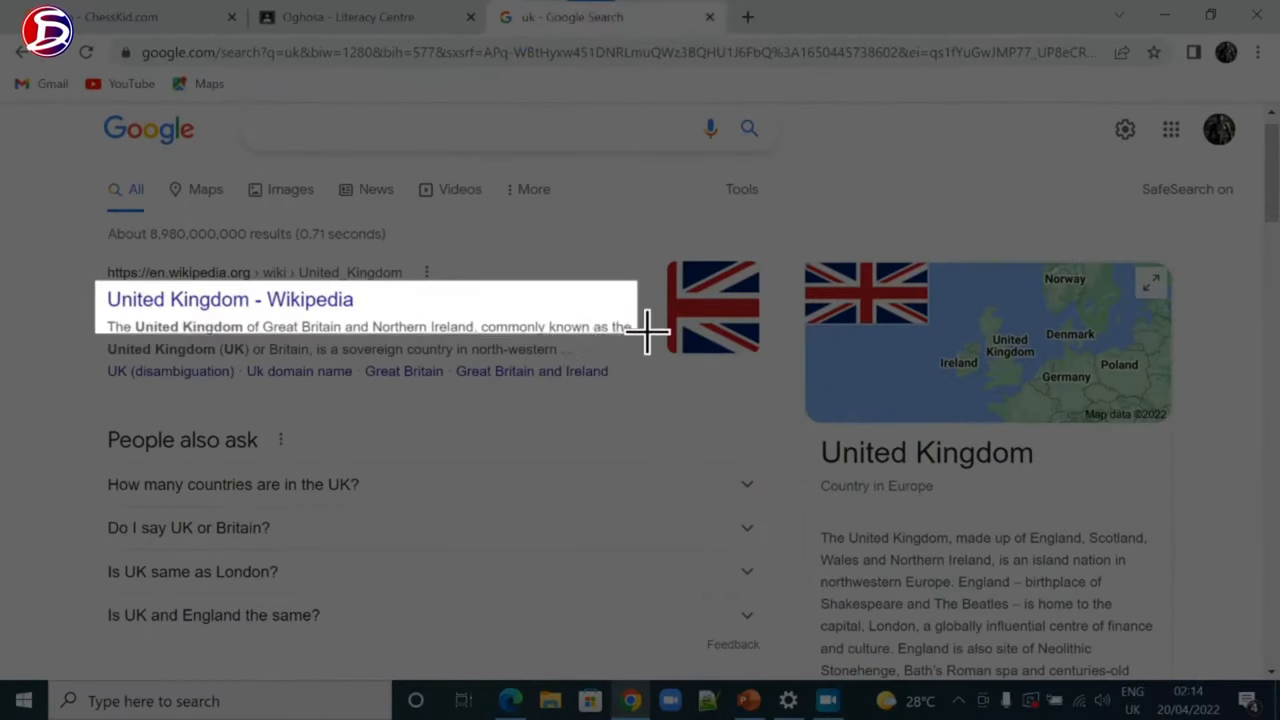
mouse_move(650, 397)
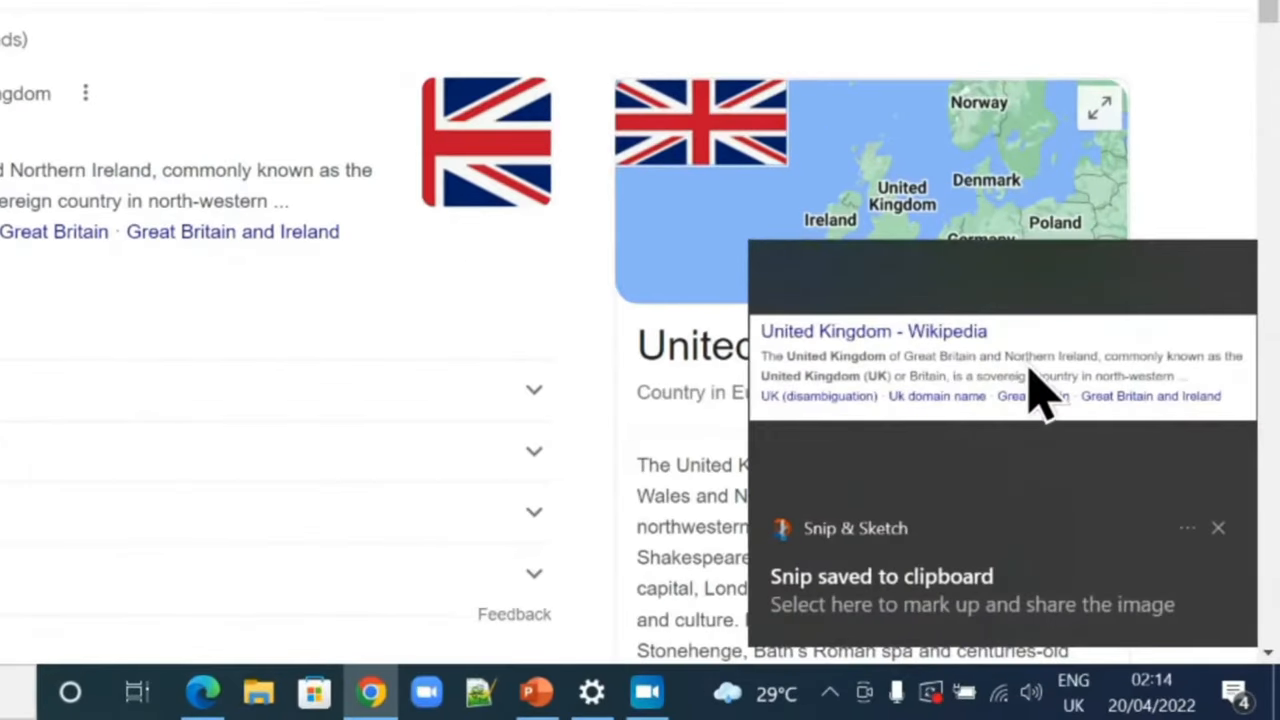
Open the Wikipedia snip from its notification, copy the image, and choose Save as
click(1217, 528)
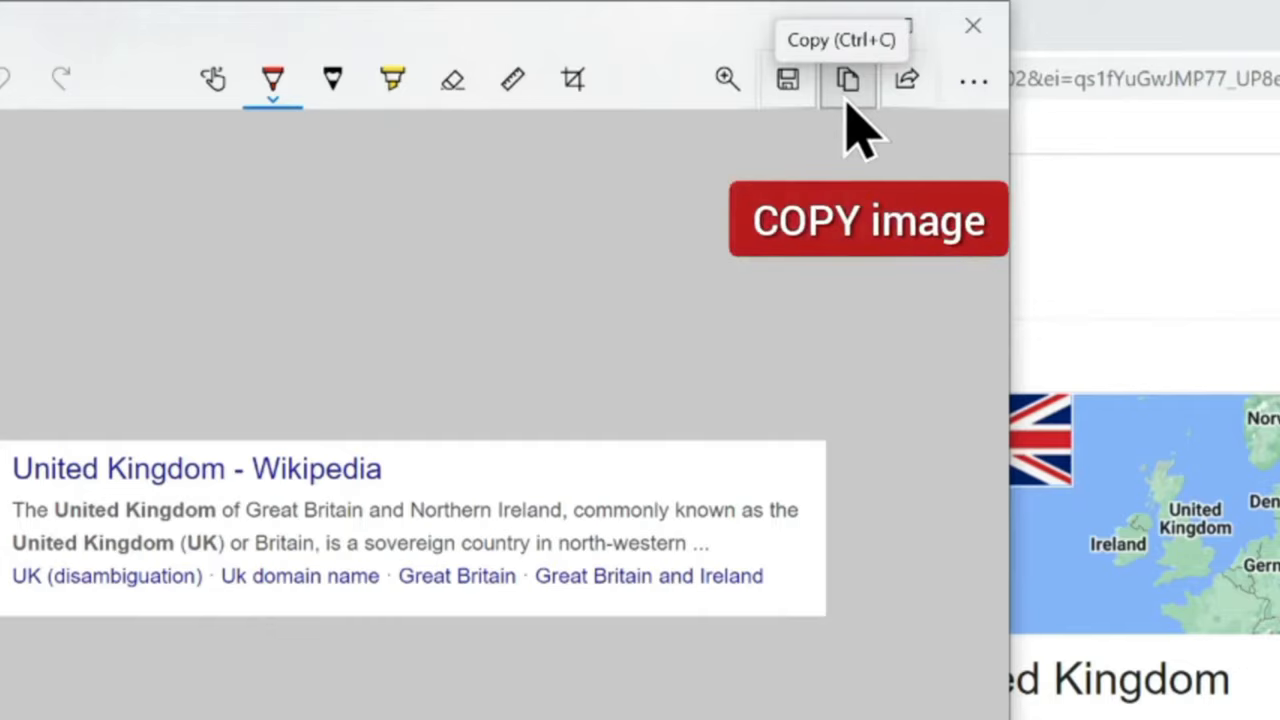
click(848, 80)
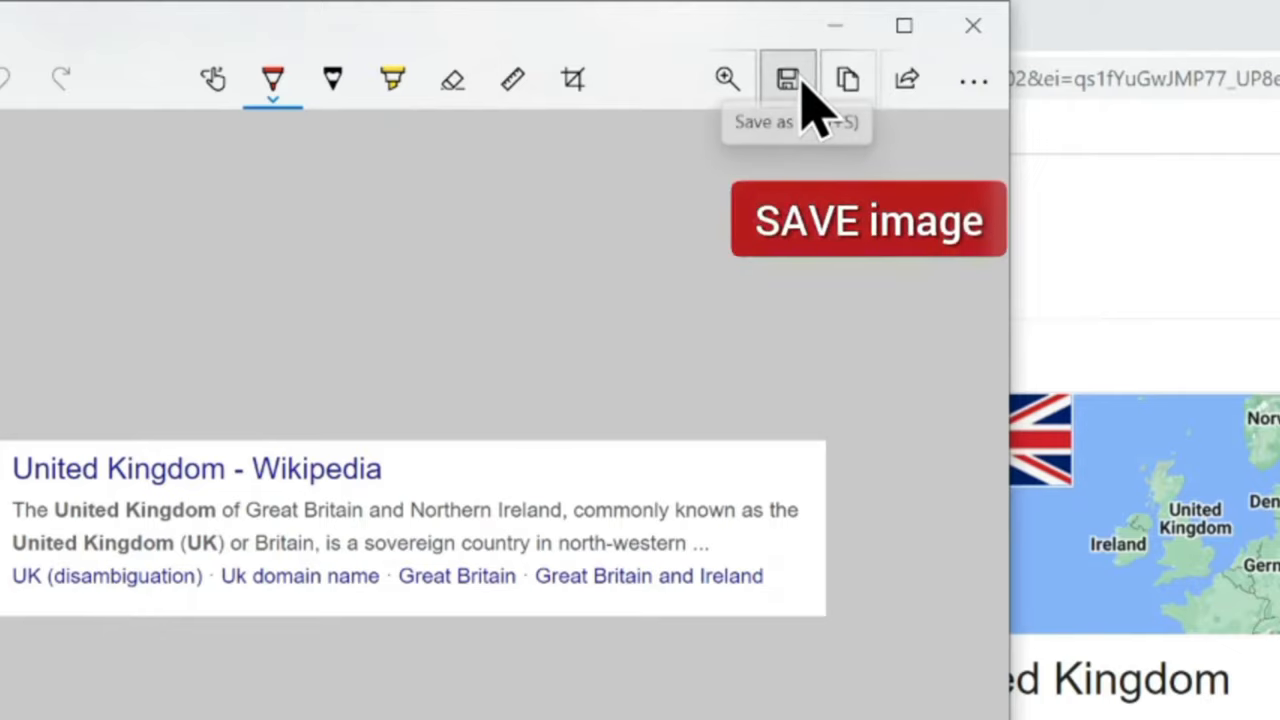
click(789, 78)
text(p)
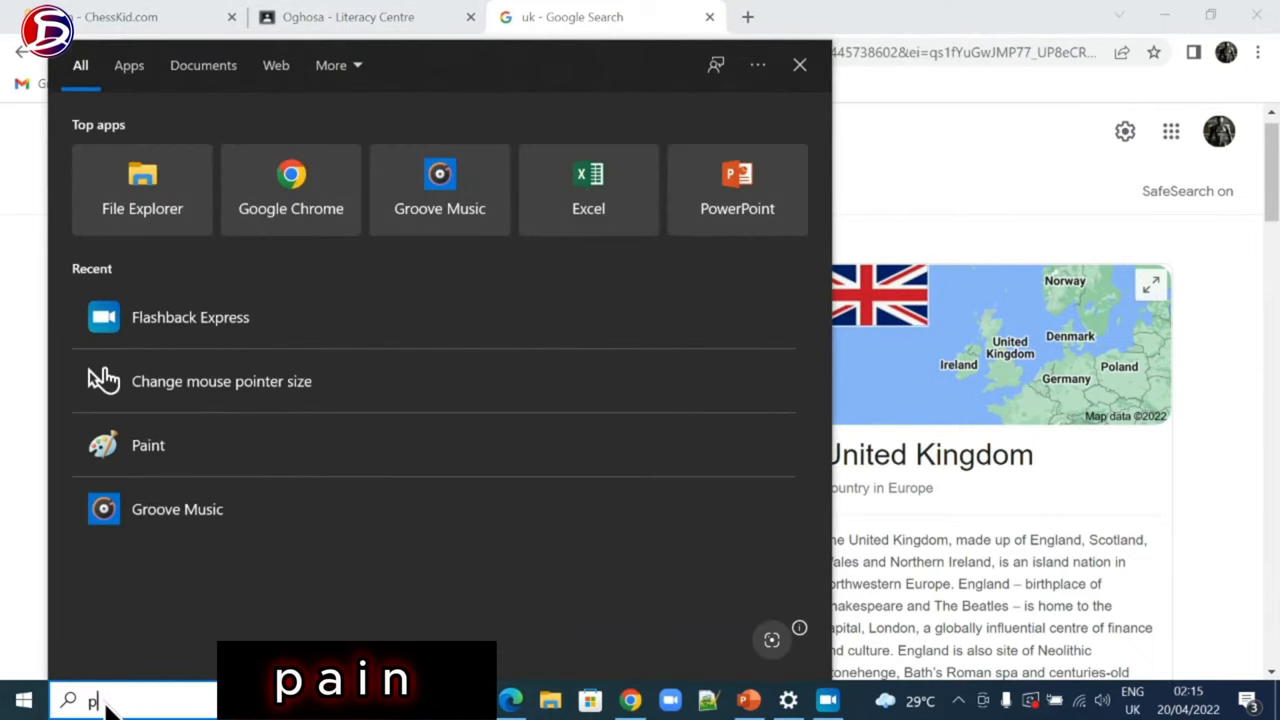
Search the Start menu for 'paint' to bring up the Paint app
text(aint)
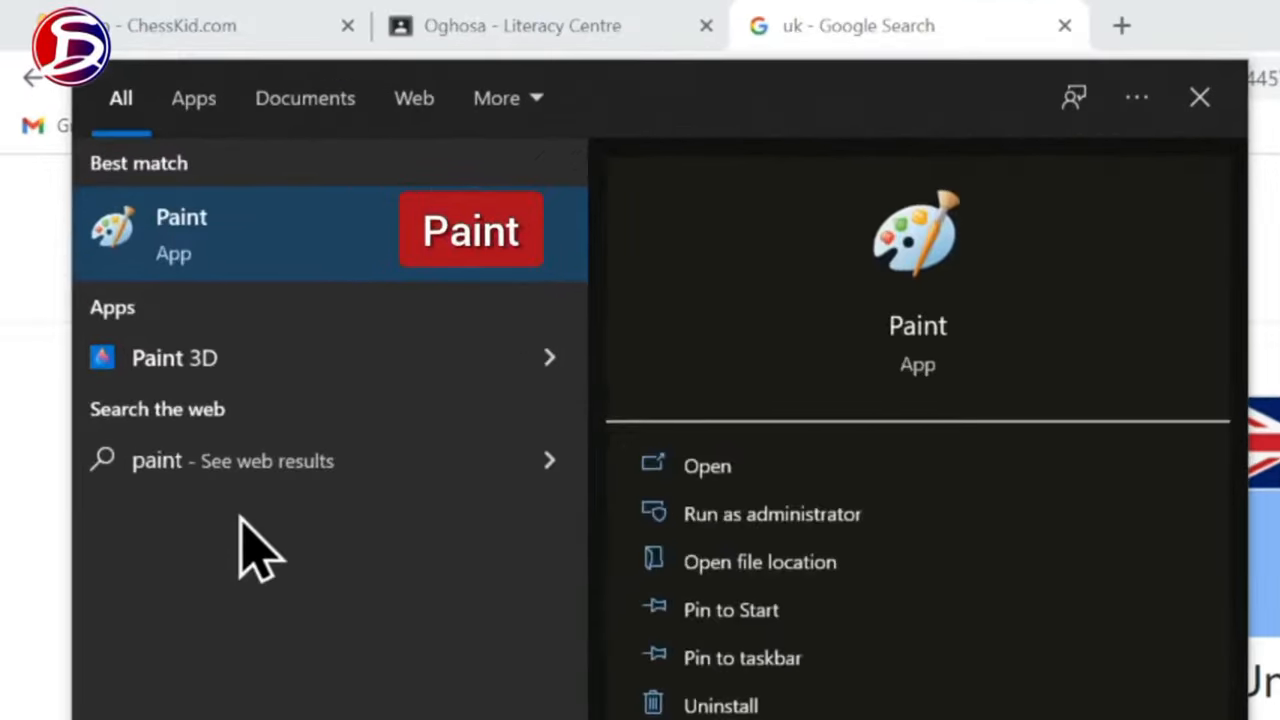
mouse_move(300, 240)
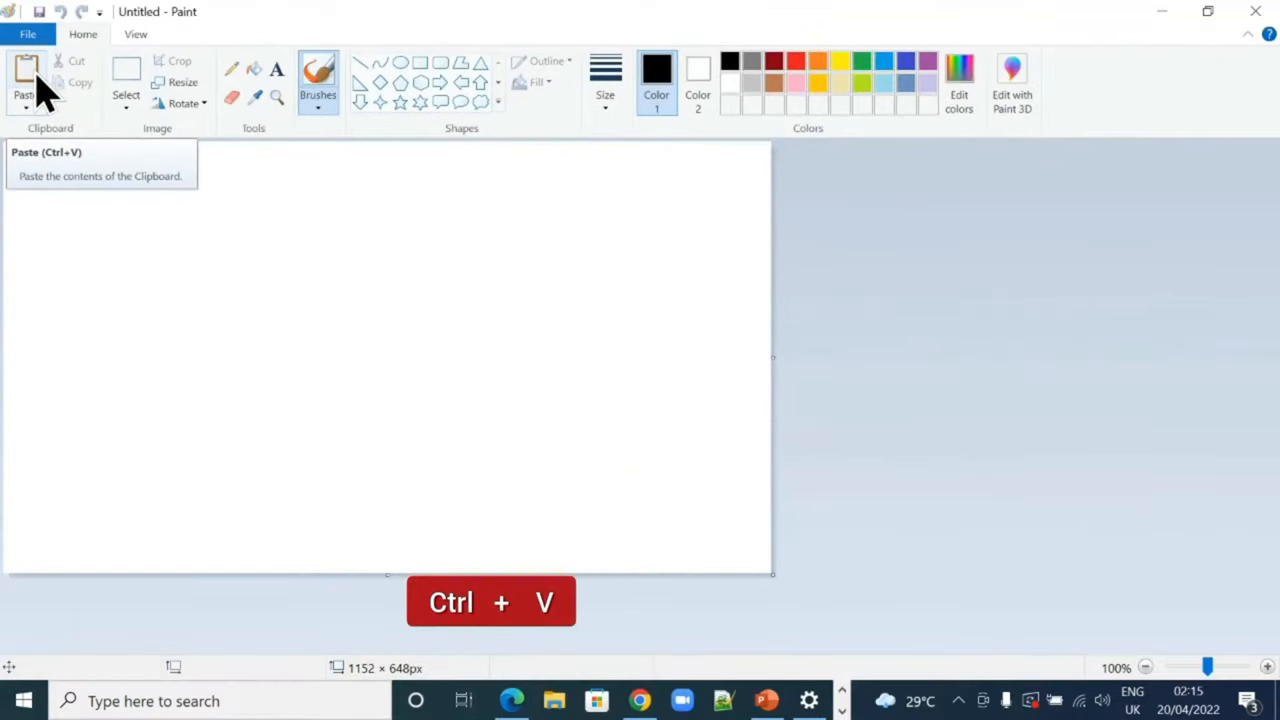
Paste the clipboard screenshot onto the untitled Paint canvas with Ctrl+V
key(ctrl+v)
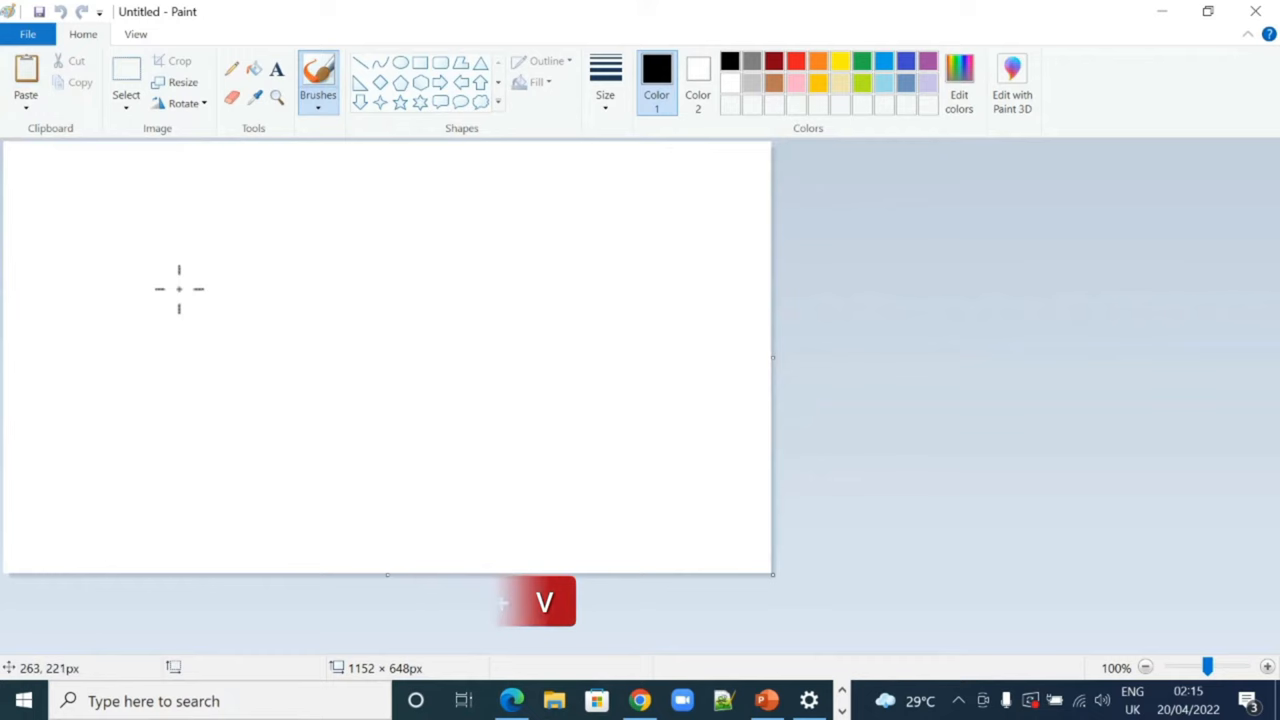